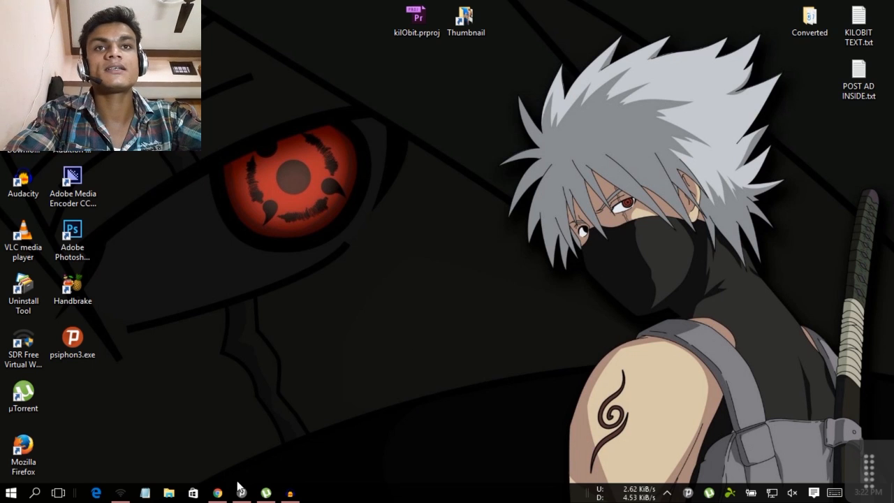
Bring up Chrome showing the Google results for 'free vpn'.
left_click(217, 493)
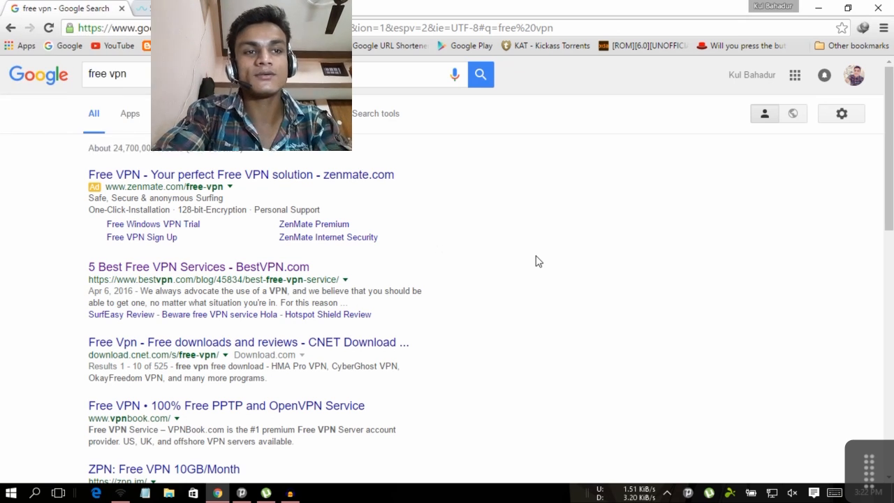
Open the '5 Best Free VPN Services - BestVPN.com' result in a new tab.
left_click(175, 267)
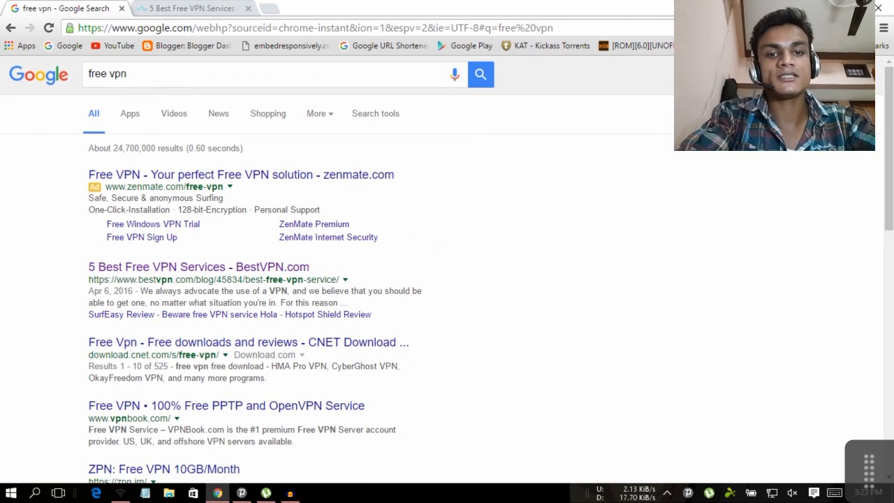
mouse_move(510, 151)
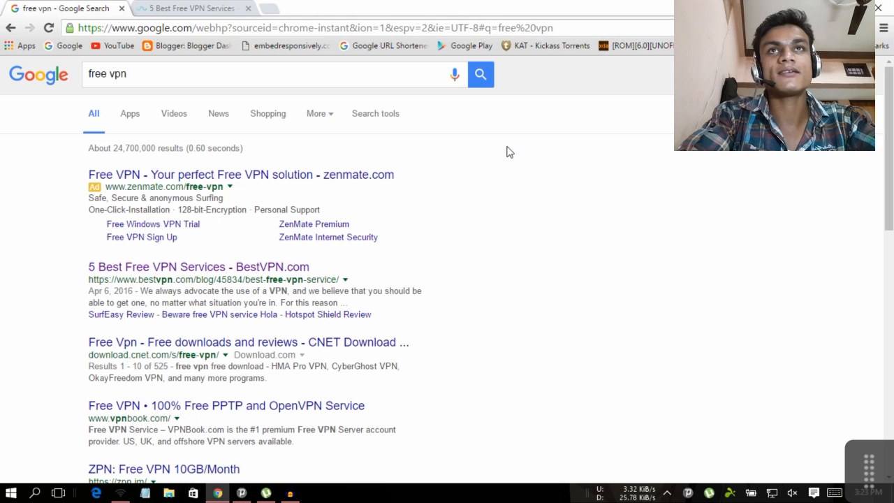
mouse_move(518, 199)
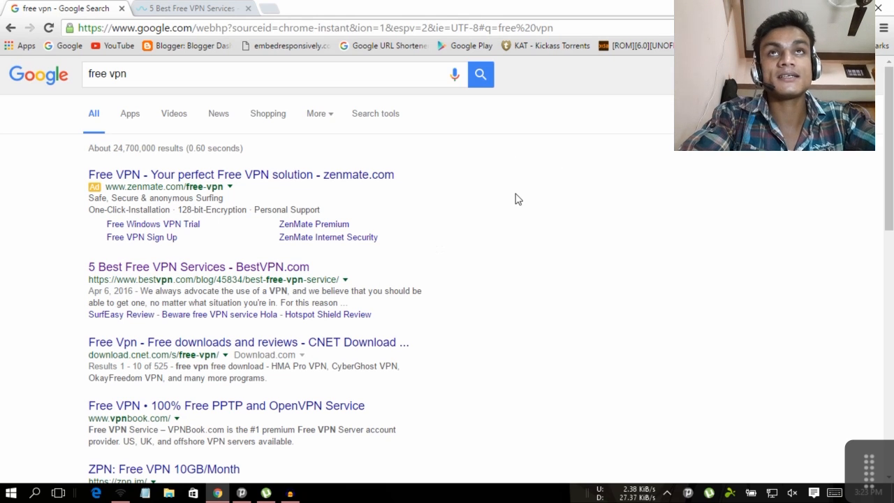
Switch to the BestVPN.com tab to view its free VPN summary table.
left_click(183, 266)
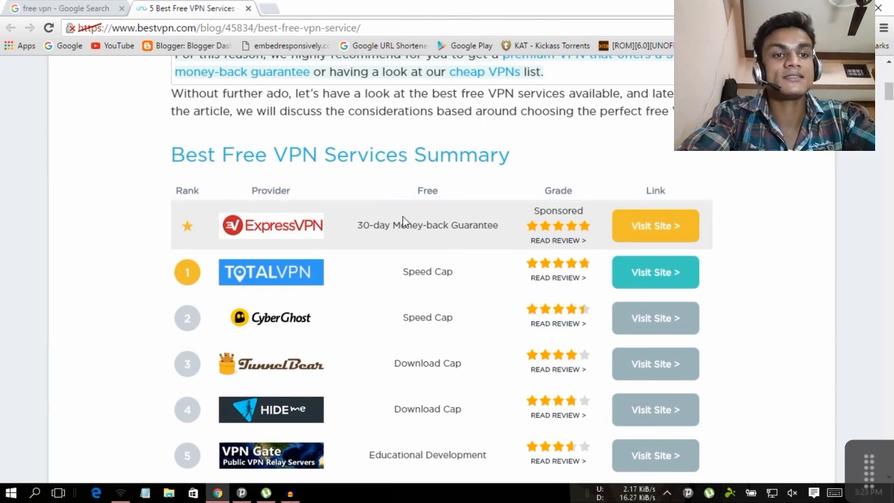
mouse_move(745, 194)
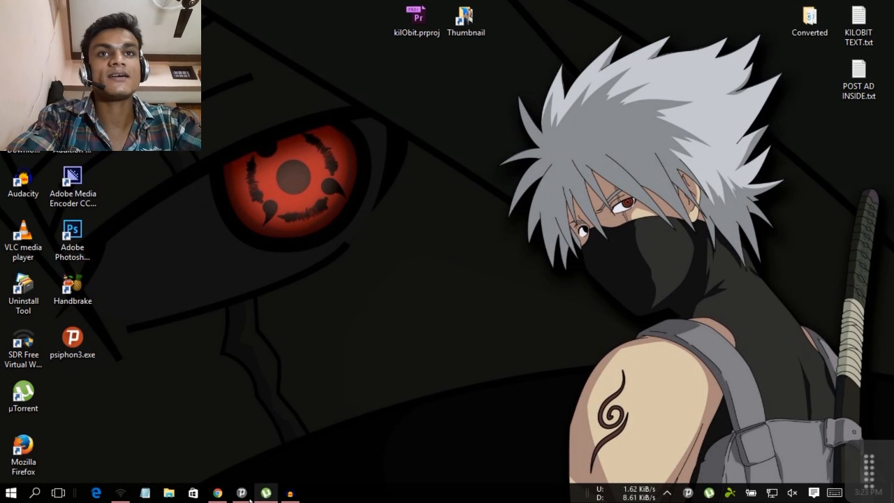
Bring up the disconnected Psiphon 3 window from the taskbar.
left_click(241, 493)
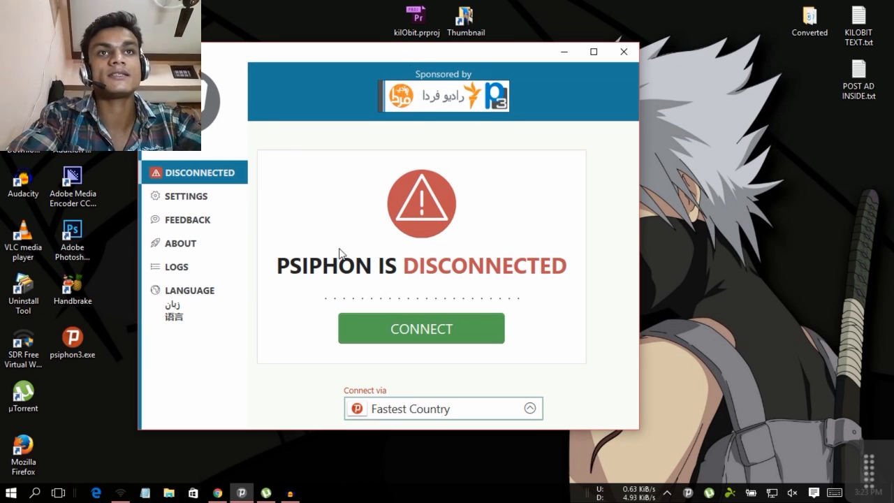
mouse_move(411, 416)
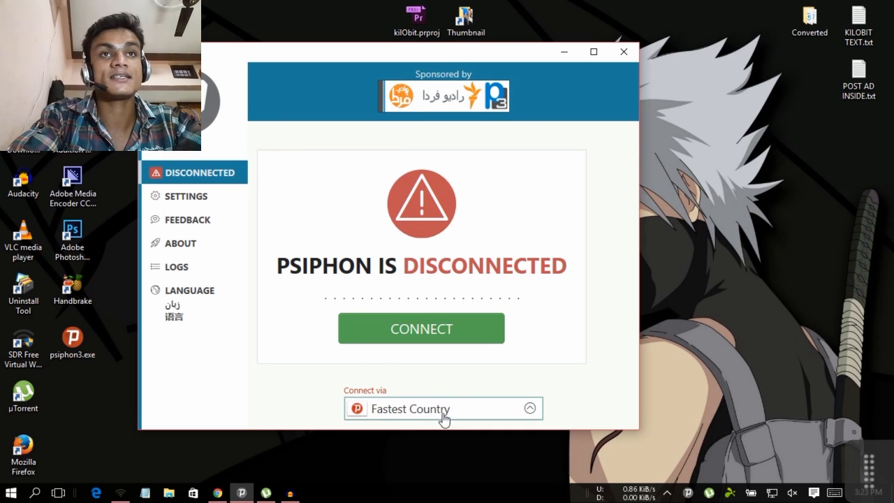
Expand the 'Connect via' Fastest Country dropdown to list available countries.
left_click(444, 408)
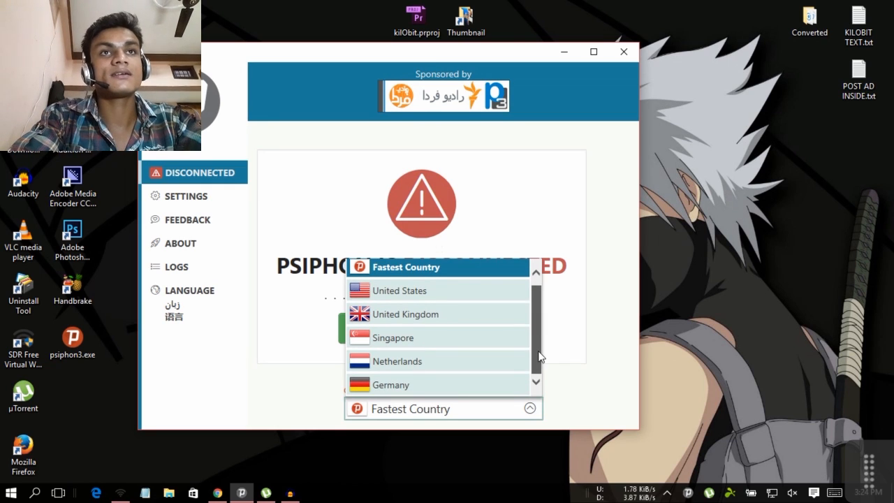
mouse_move(733, 283)
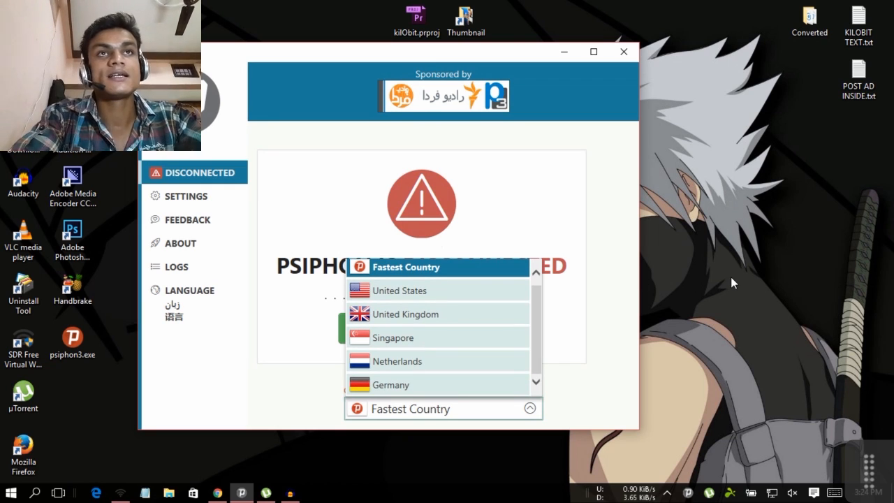